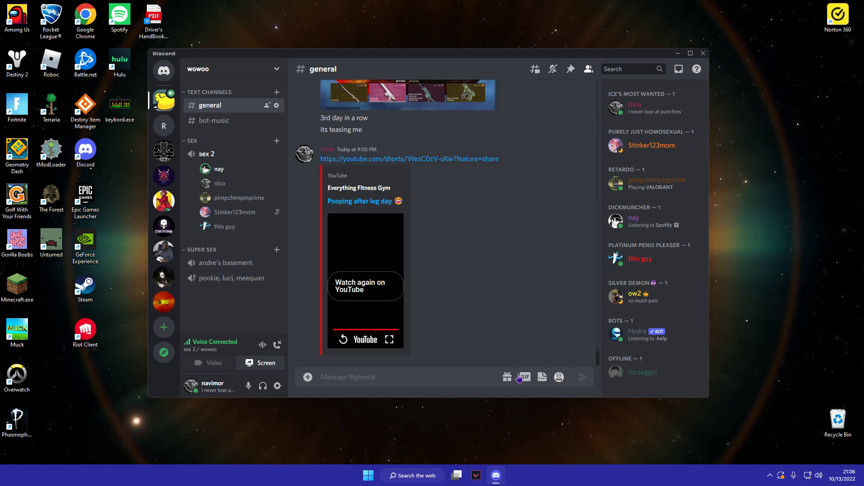
# Search the GIF picker for 'monsters inc walk' in #general.
pyautogui.click(523, 377)
pyautogui.write('monsters inc walk')
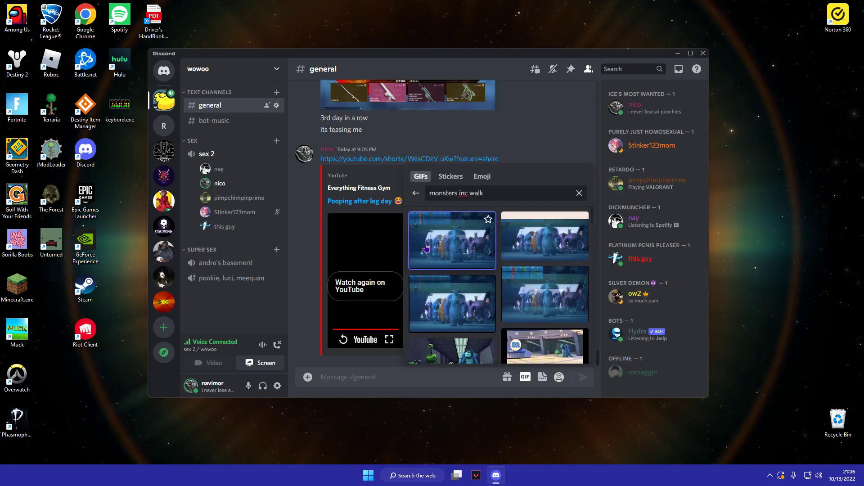
# Post the first Monsters Inc walking GIF and start the caption '(how luci an'.
pyautogui.click(452, 240)
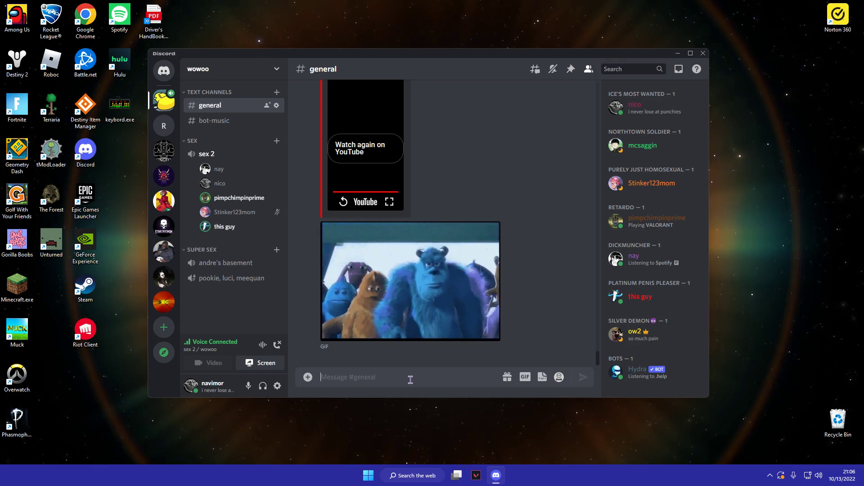
pyautogui.write('(how luci an')
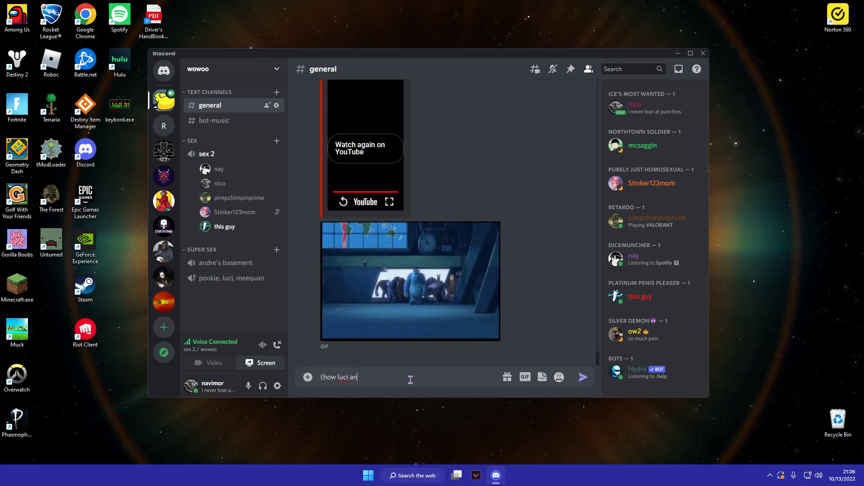